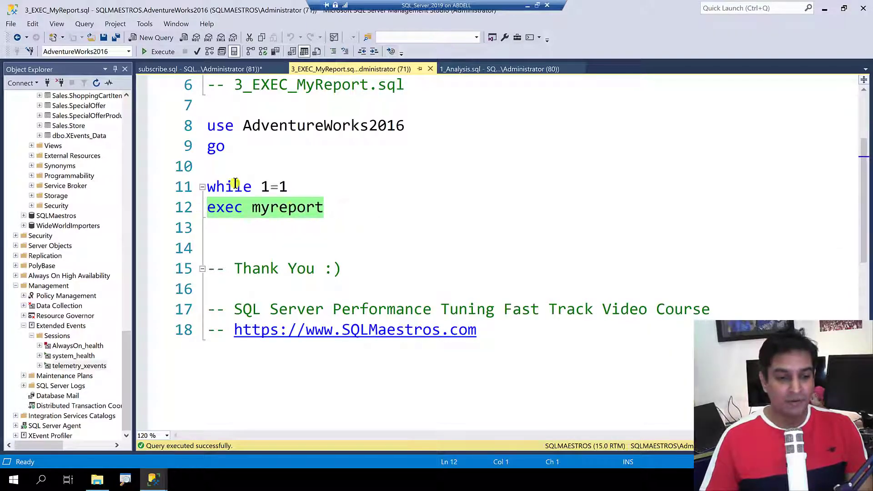
Show the Results pane of 3_EXEC_MyReport.sql, then bring up the 2_5_RESOURCE_SEMAPHORE_Wait_Type folder.
{"action": "left_click", "coordinate": [159, 51]}
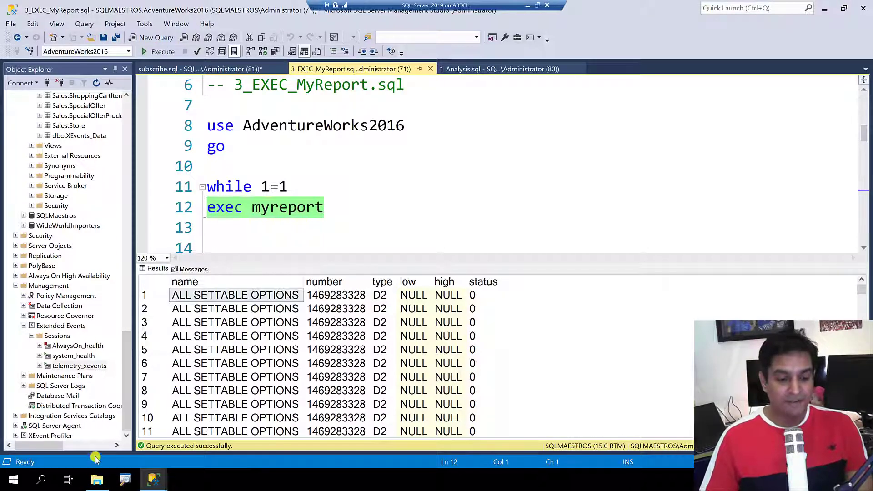
{"action": "left_click", "coordinate": [96, 480]}
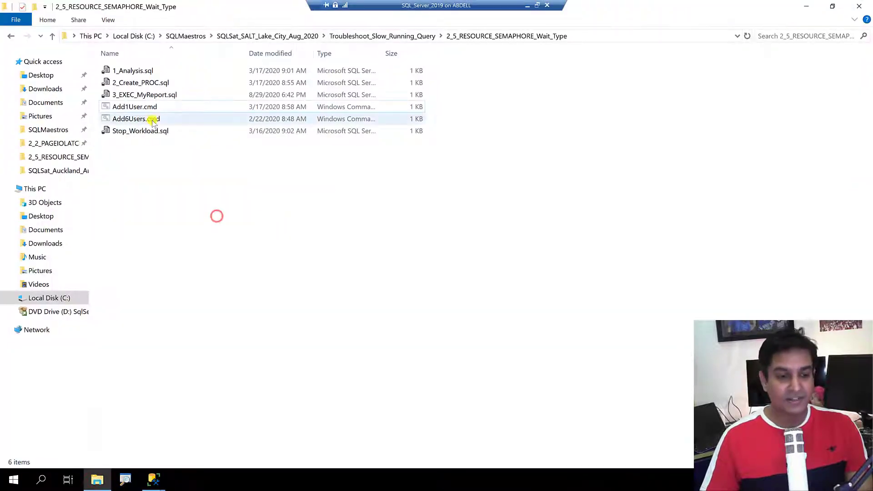
Launch Add6Users.cmd to start six SQLCMD report sessions, then return to SSMS.
{"action": "left_click", "coordinate": [136, 118]}
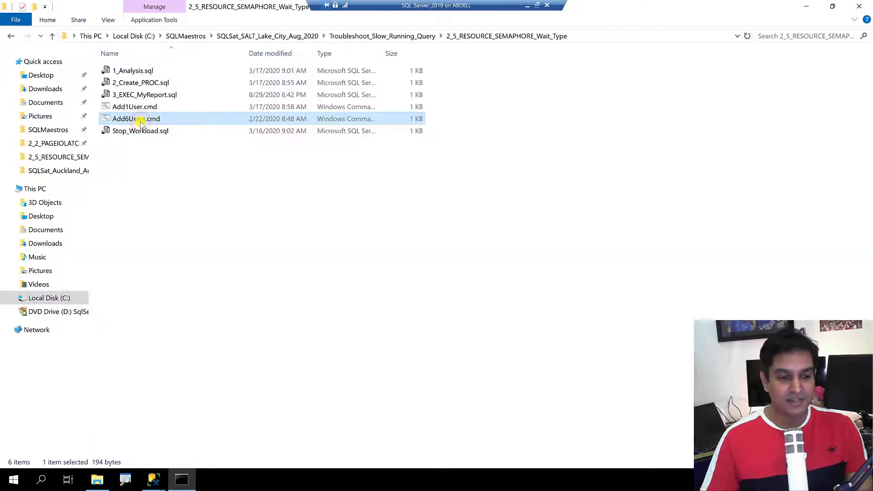
{"action": "double_click", "coordinate": [136, 118]}
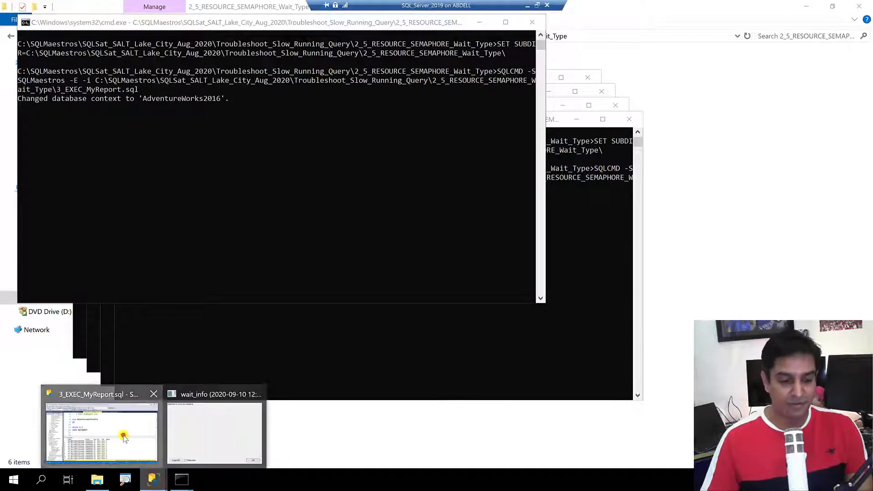
{"action": "left_click", "coordinate": [101, 435]}
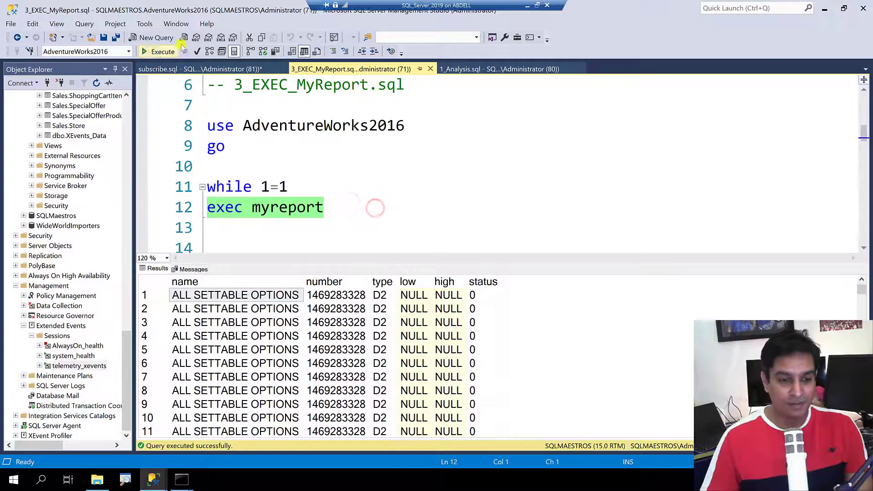
Execute 3_EXEC_MyReport.sql again and switch to the 1_Analysis.sql script.
{"action": "left_click", "coordinate": [163, 51]}
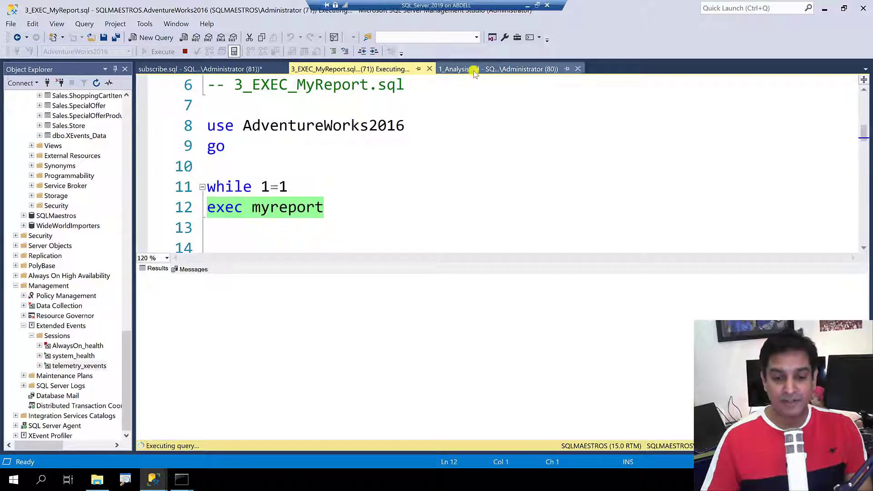
{"action": "left_click", "coordinate": [454, 70]}
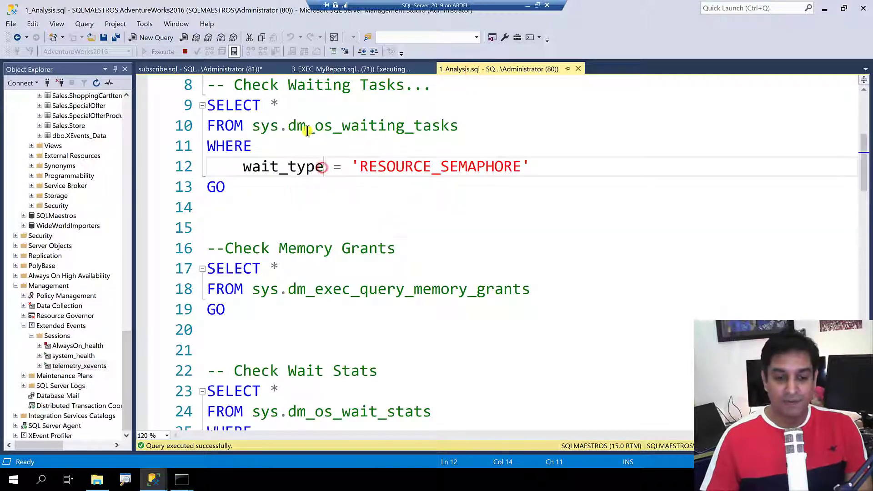
Run the waiting-tasks and memory-grants queries, showing RESOURCE_SEMAPHORE waits and NULL grant times.
{"action": "double_click", "coordinate": [437, 166]}
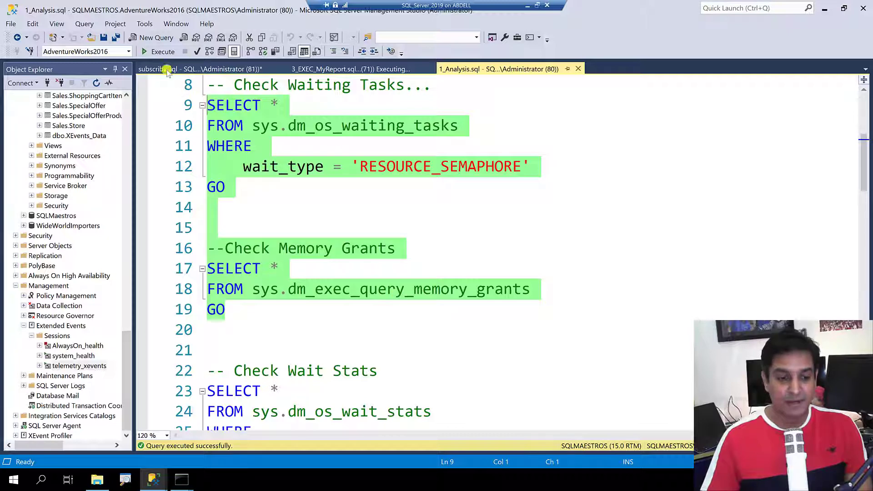
{"action": "left_click", "coordinate": [163, 51]}
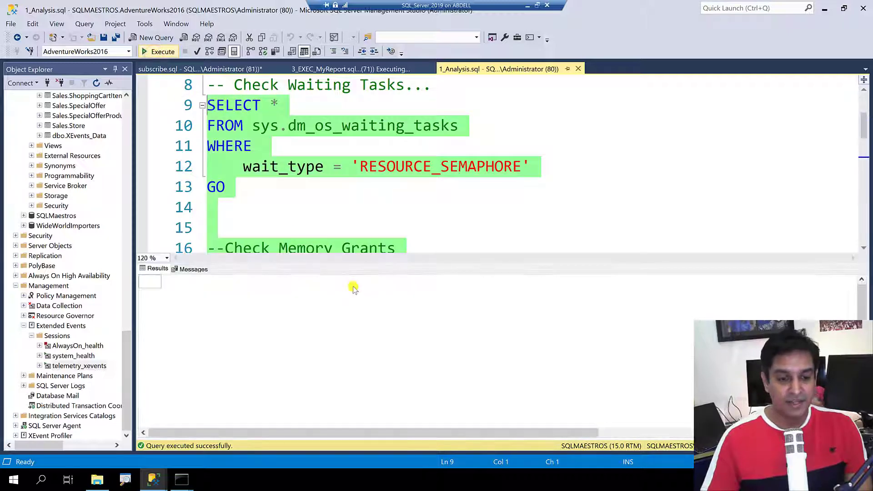
{"action": "left_click", "coordinate": [162, 51]}
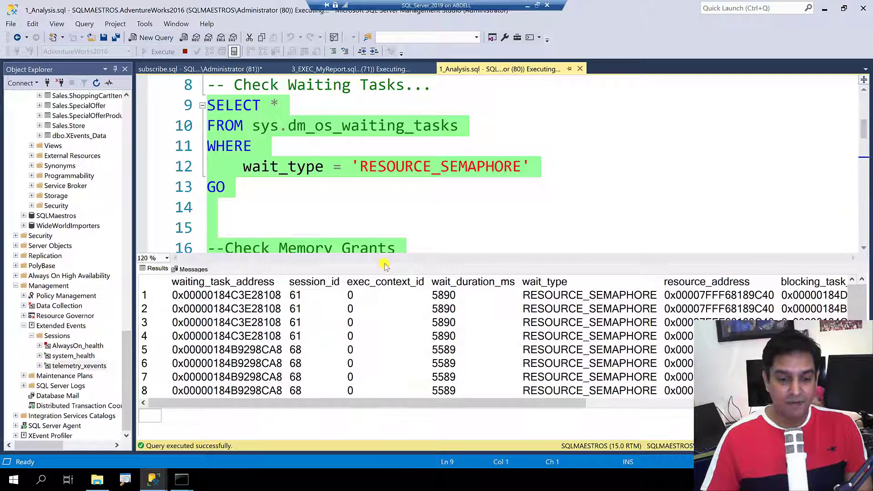
{"action": "left_click", "coordinate": [162, 51]}
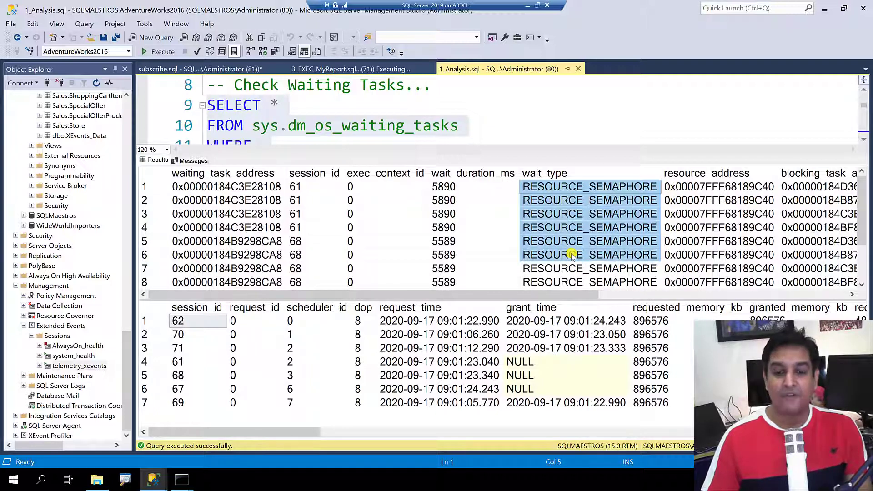
{"action": "mouse_move", "coordinate": [473, 368]}
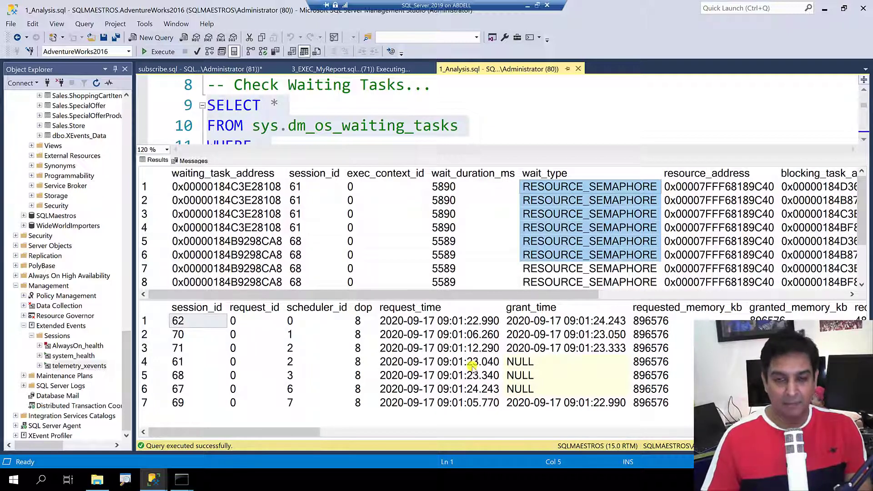
{"action": "mouse_move", "coordinate": [275, 445]}
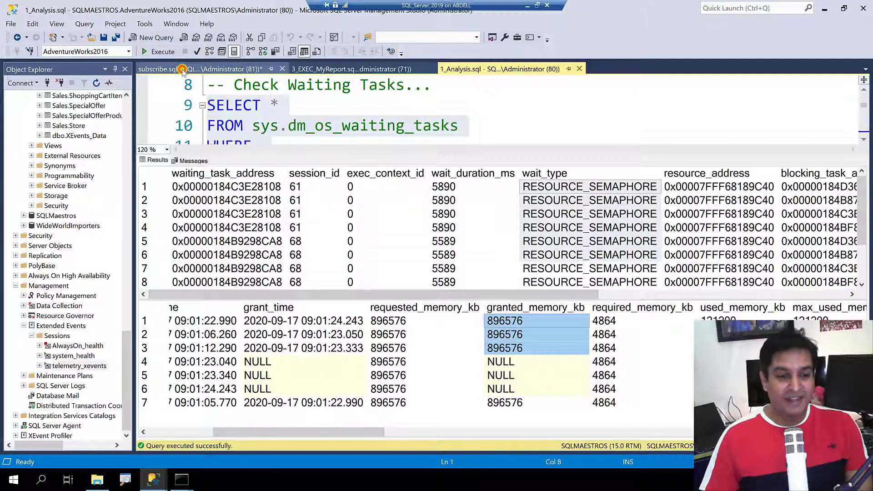
Bring the subscribe.sql script with the SQLMaestros contact links to the front.
{"action": "left_click", "coordinate": [162, 68]}
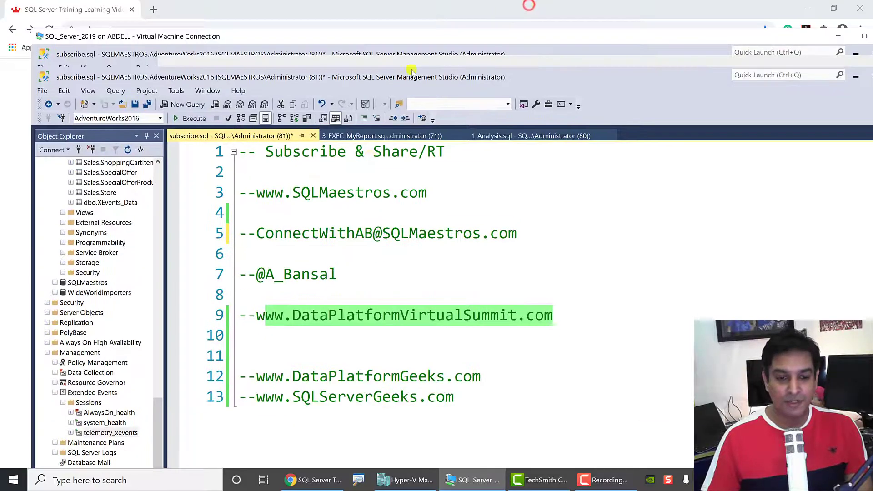
Search sqlmaestros.com for 'resource semaphore' and submit the query.
{"action": "left_click", "coordinate": [289, 480]}
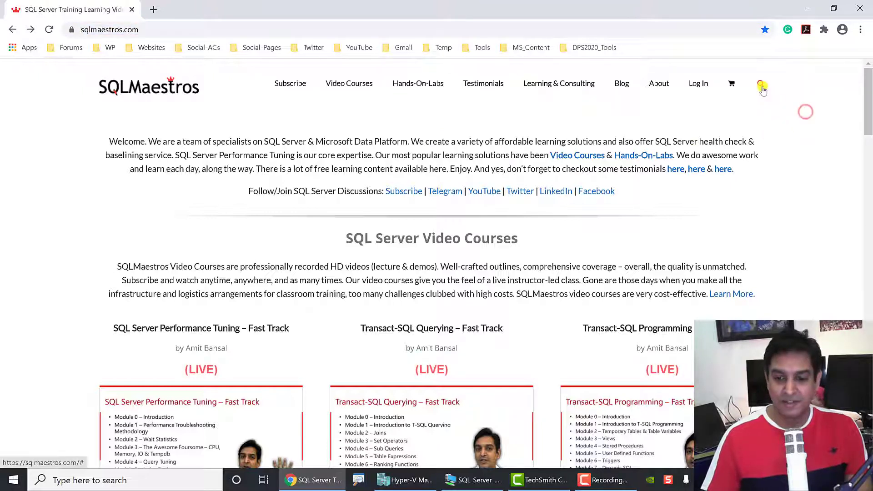
{"action": "left_click", "coordinate": [763, 86]}
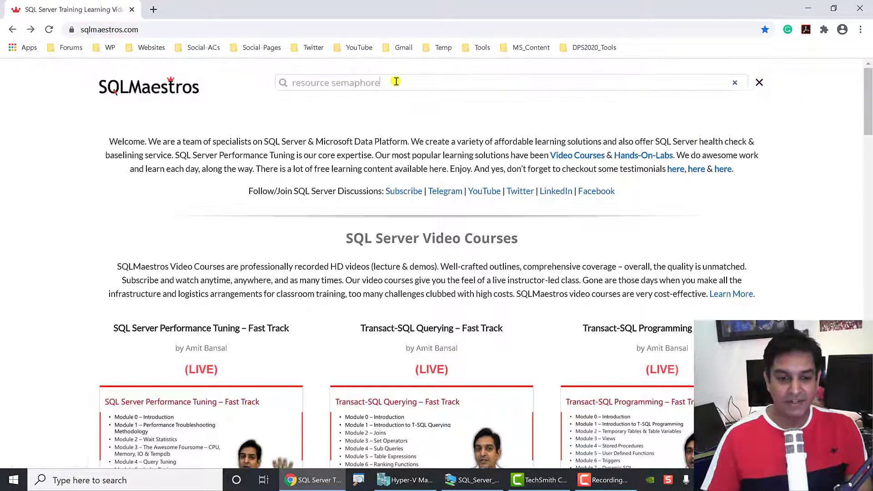
{"action": "double_click", "coordinate": [354, 83]}
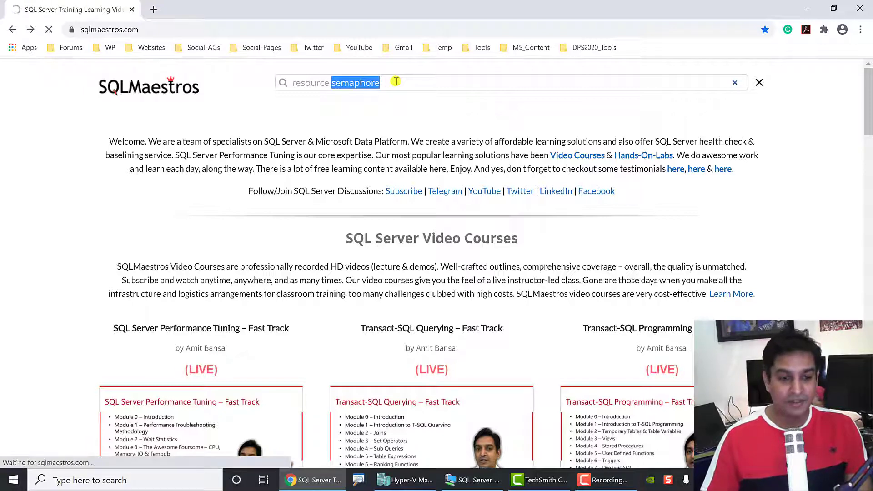
{"action": "key", "text": "Return"}
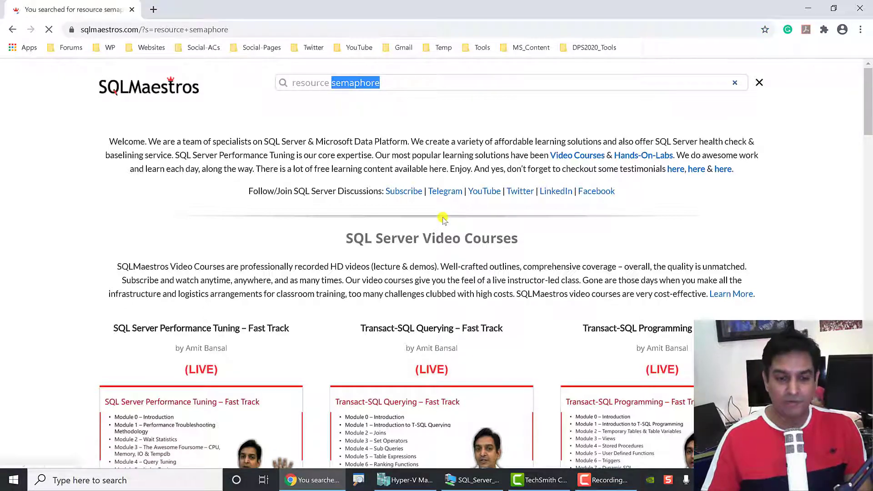